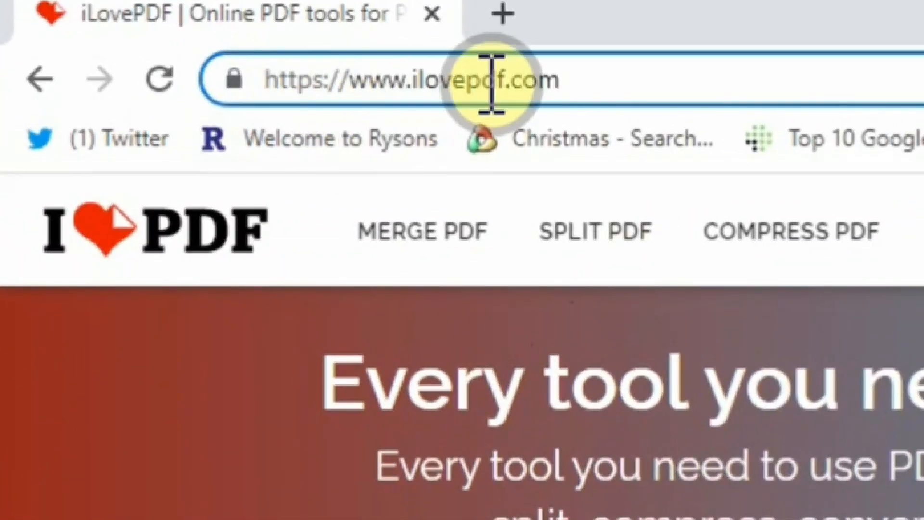
{"action": "mouse_move", "coordinate": [319, 489]}
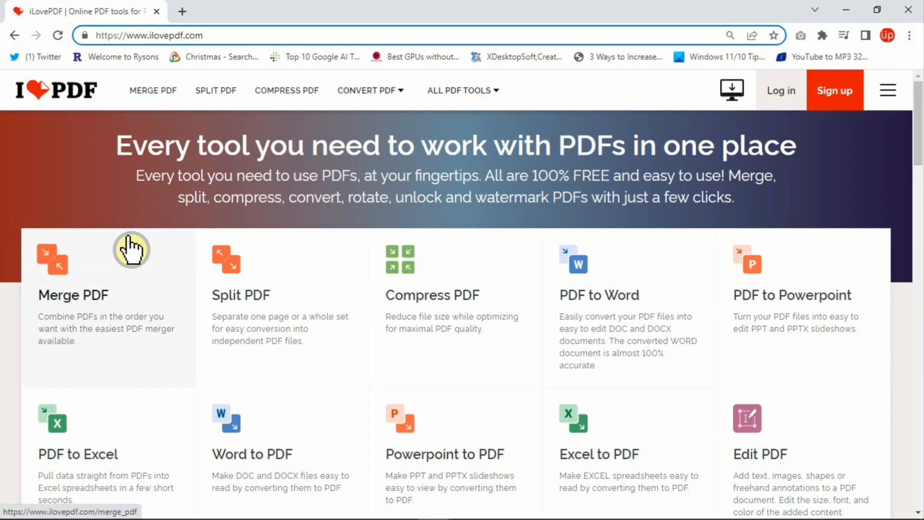
{"action": "mouse_move", "coordinate": [279, 377]}
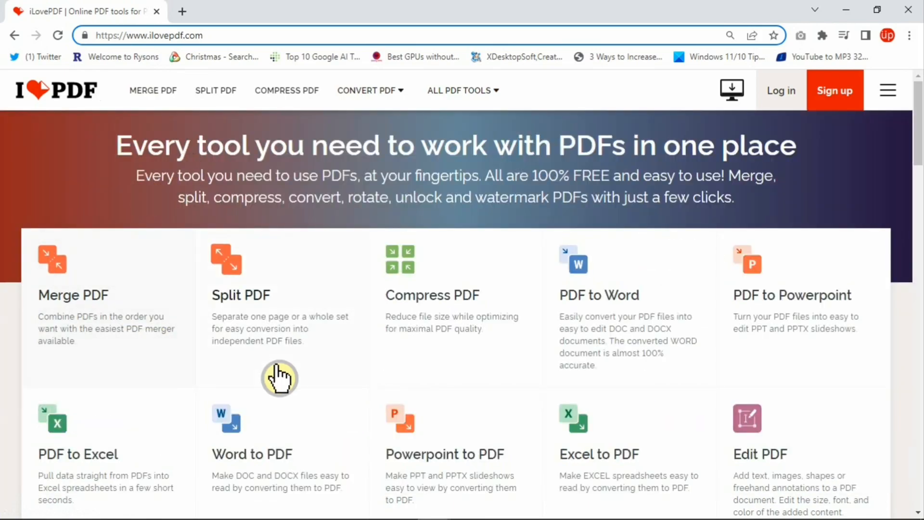
{"action": "mouse_move", "coordinate": [153, 90]}
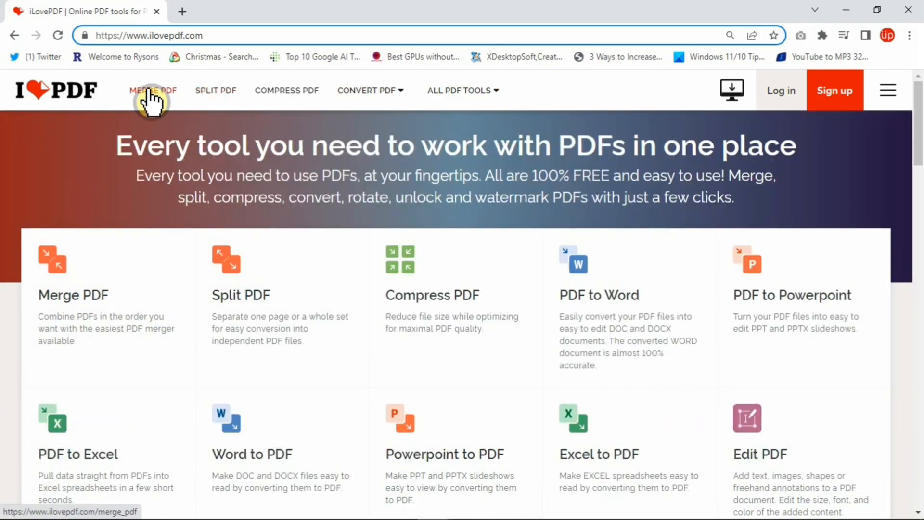
{"action": "mouse_move", "coordinate": [215, 91]}
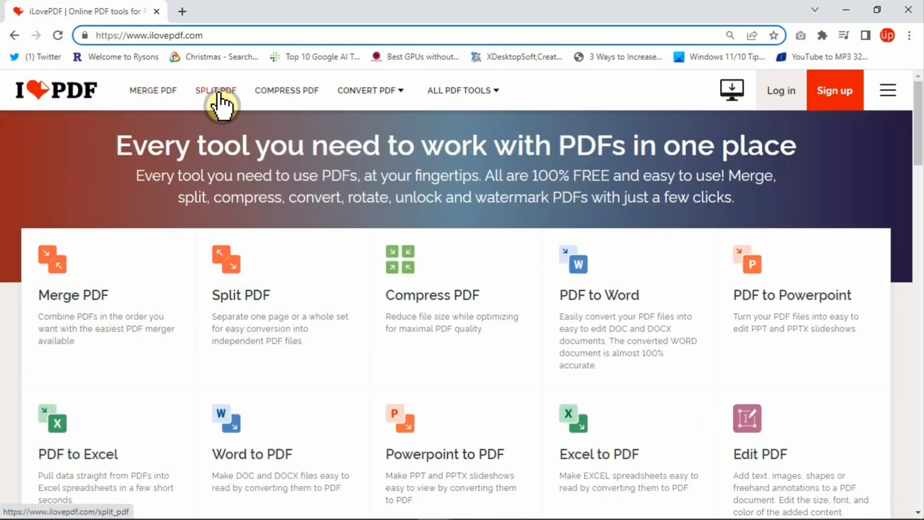
Choose the PDF to PowerPoint tool from the Convert PDF menu.
{"action": "left_click", "coordinate": [367, 90]}
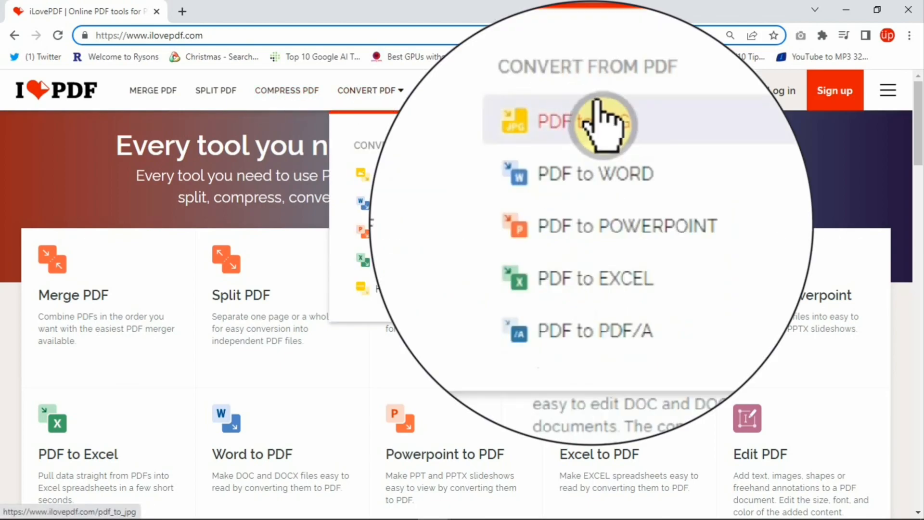
{"action": "mouse_move", "coordinate": [749, 294]}
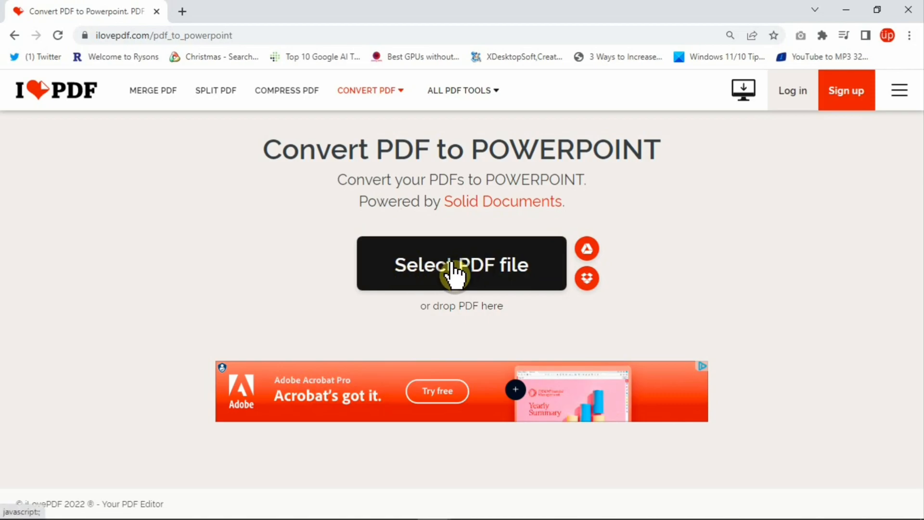
{"action": "left_click", "coordinate": [461, 264]}
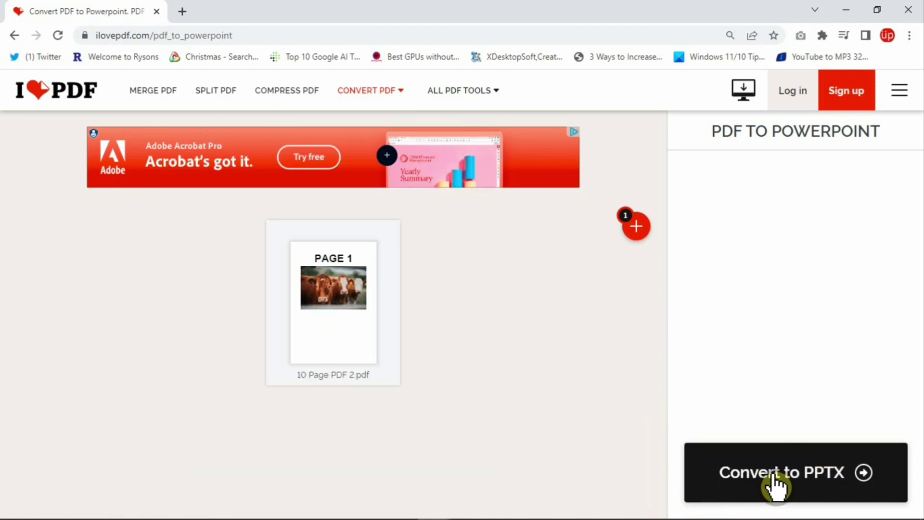
Convert the uploaded 10 Page PDF 2.pdf into a PPTX presentation.
{"action": "left_click", "coordinate": [781, 471]}
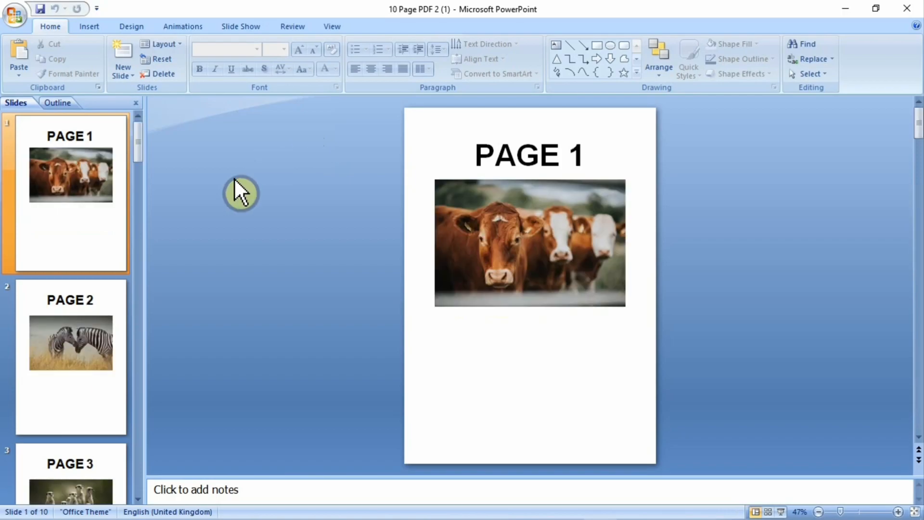
Browse the converted 10-slide presentation's thumbnails in PowerPoint.
{"action": "left_click", "coordinate": [70, 355]}
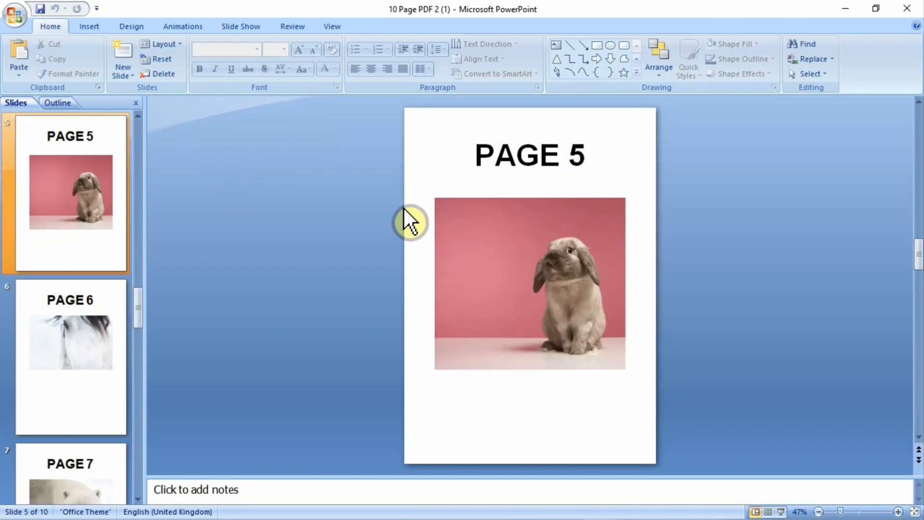
{"action": "mouse_move", "coordinate": [851, 23]}
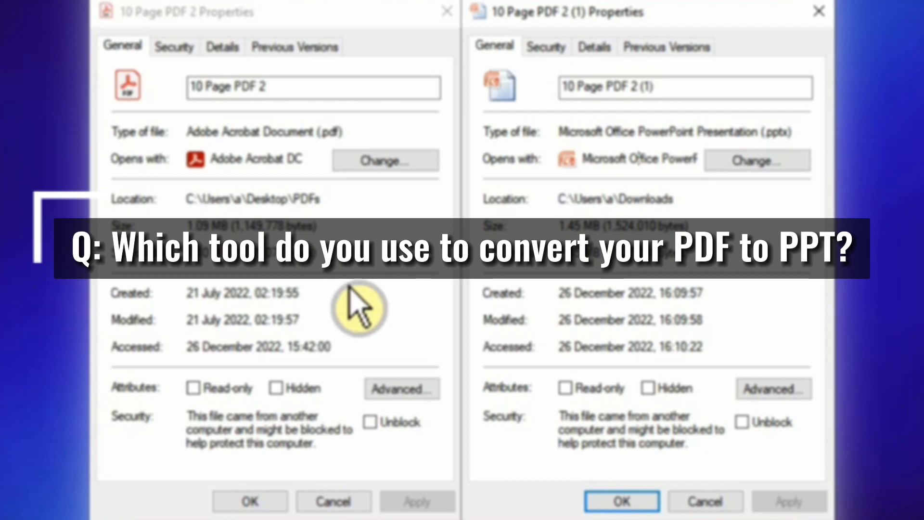
{"action": "mouse_move", "coordinate": [635, 175]}
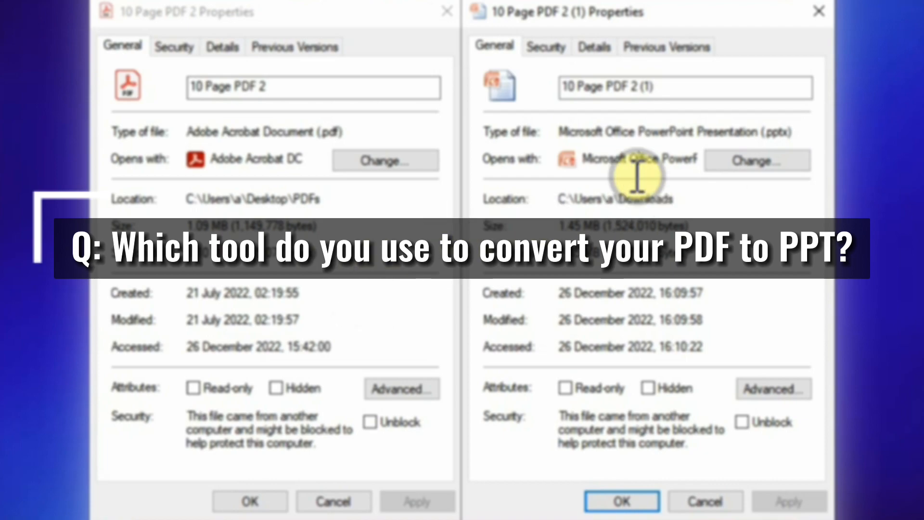